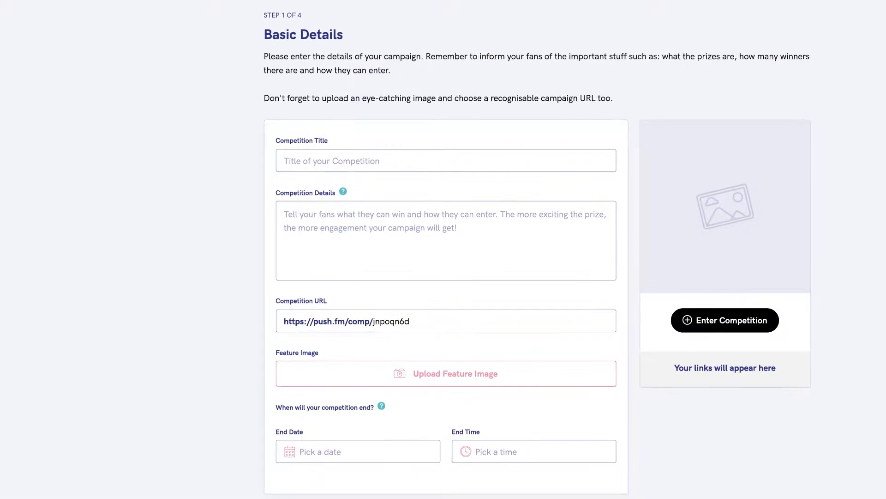
pyautogui.write('PUSH.fm Competition')
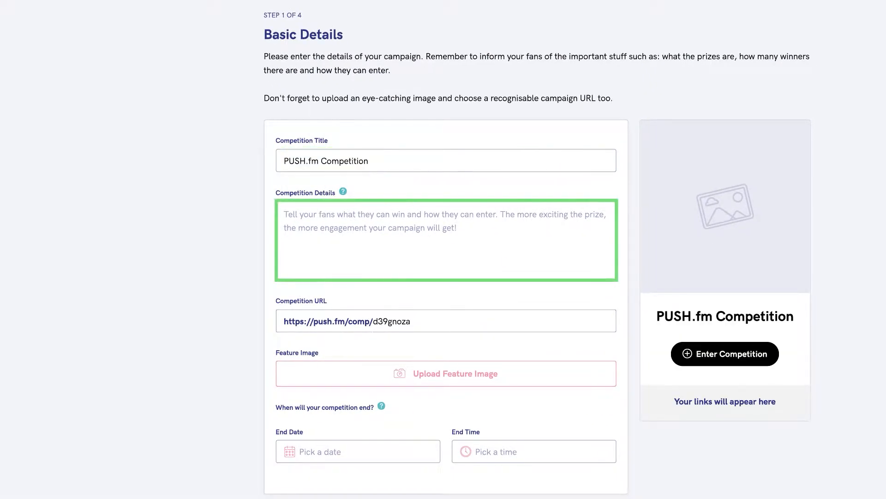
pyautogui.write('Introducing Competitions from PUSH.fm! Fans can earn entries into your competition by completing social and musical interactions that you set!')
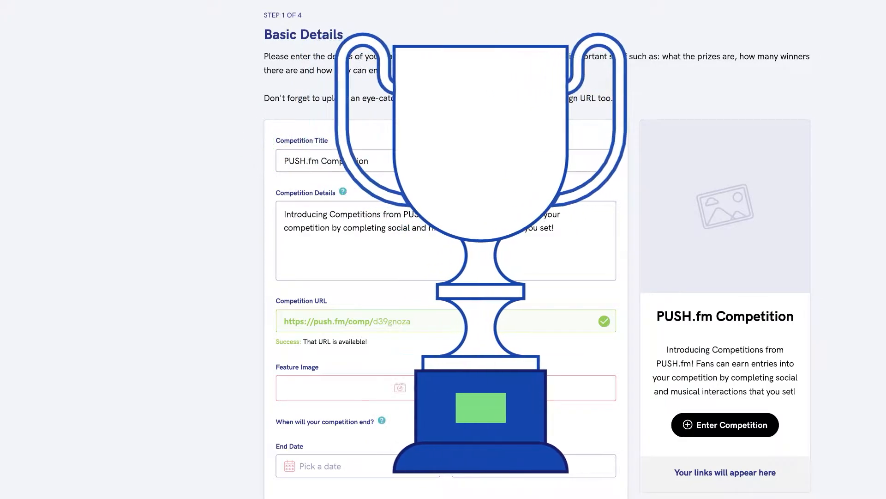
pyautogui.scroll(-3)
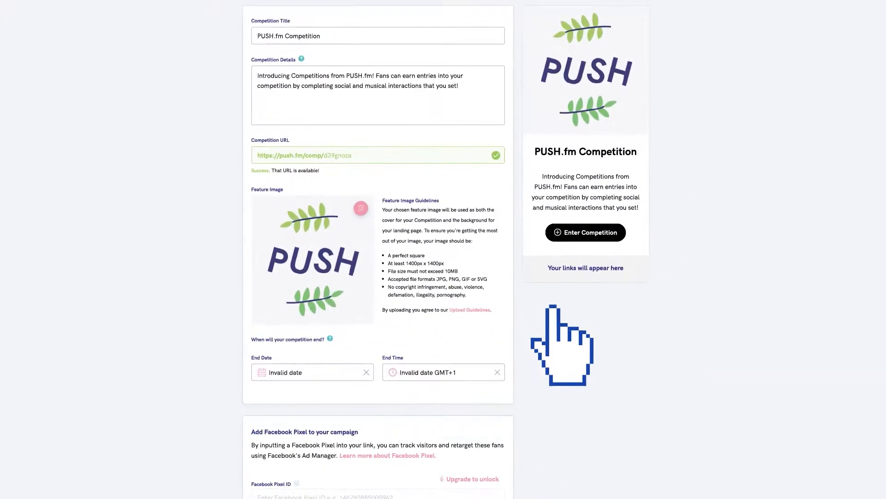
pyautogui.scroll(-3)
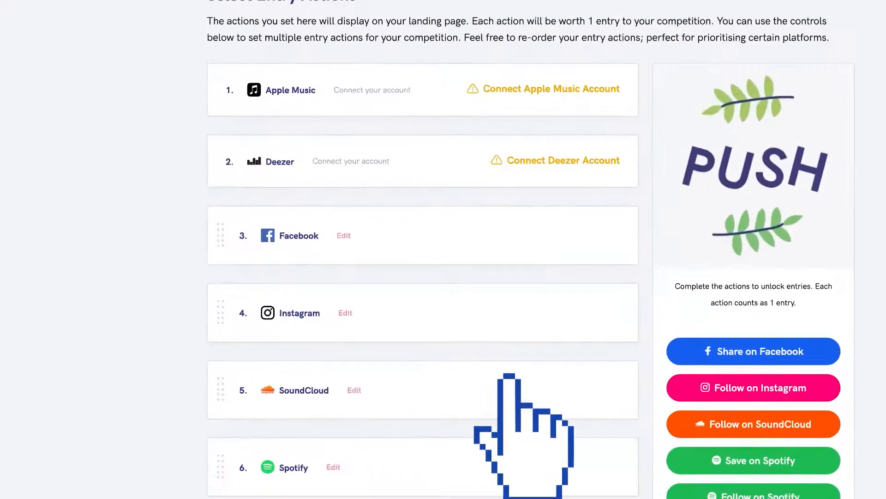
pyautogui.scroll(-3)
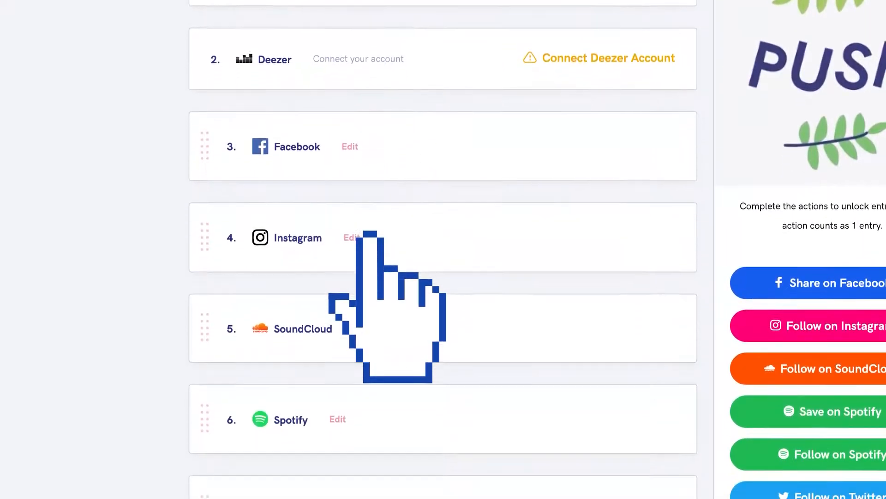
pyautogui.scroll(-3)
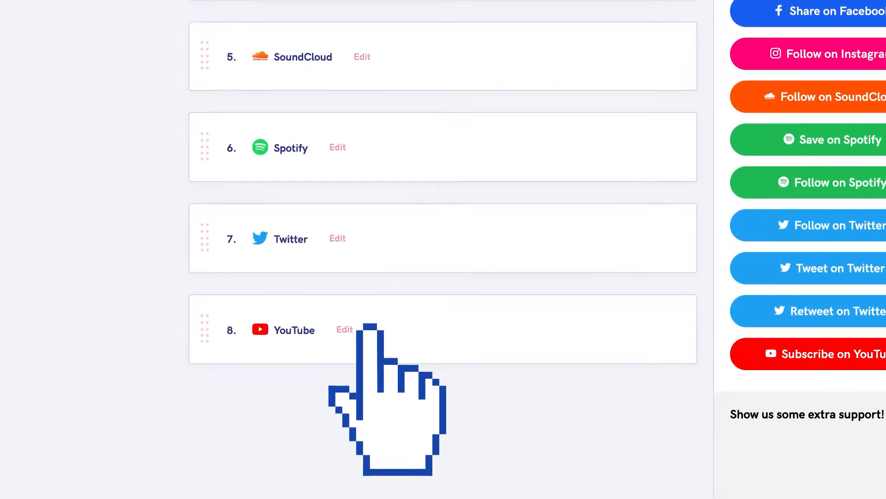